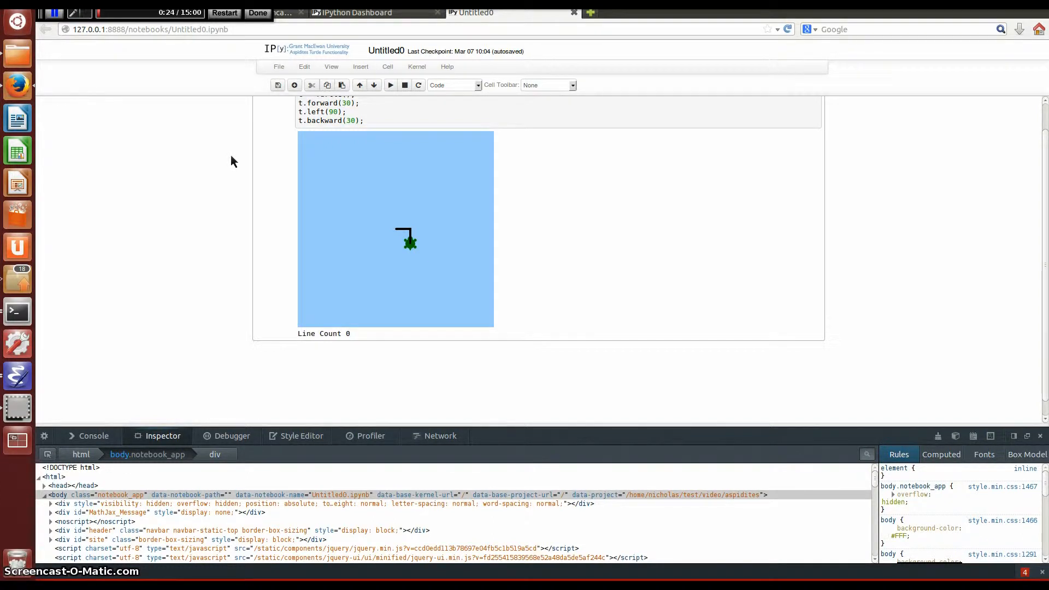
mouse_move(191, 241)
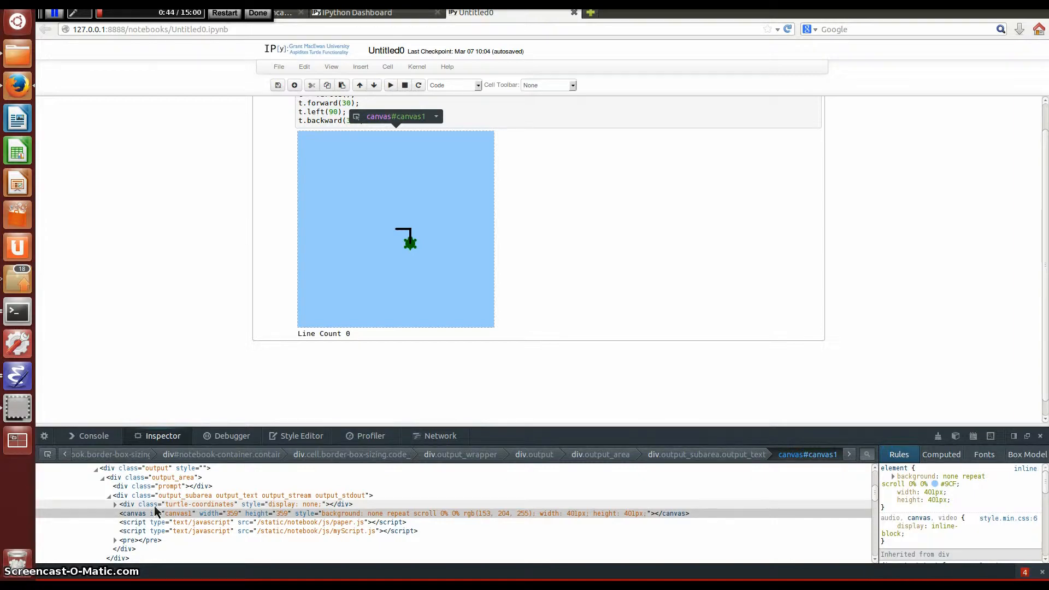
Uncomment toggle.append(newDiv); on line 615 of outputarea.js in Emacs
left_click(17, 372)
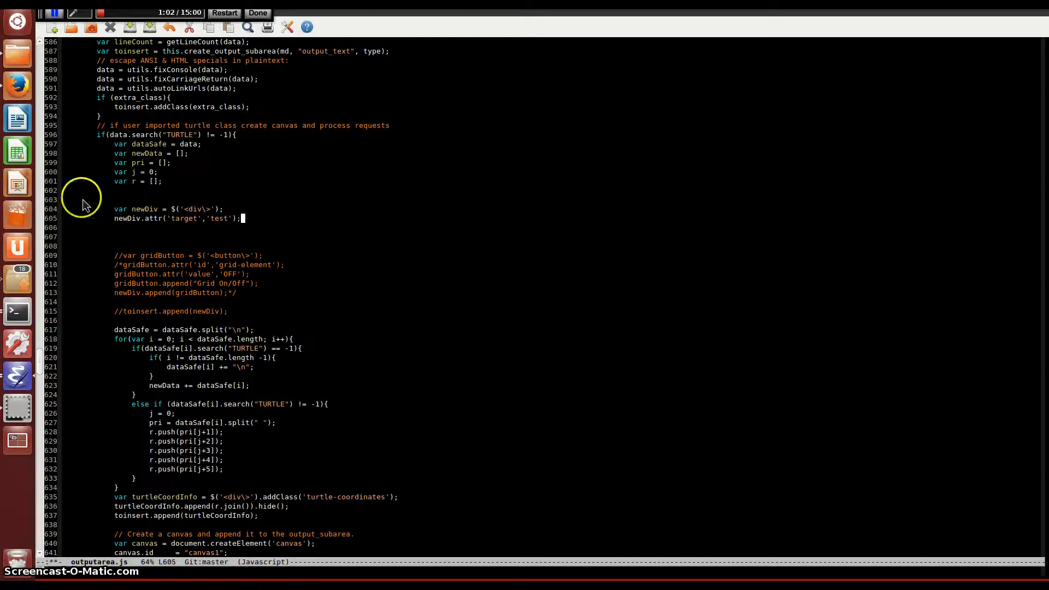
mouse_move(174, 226)
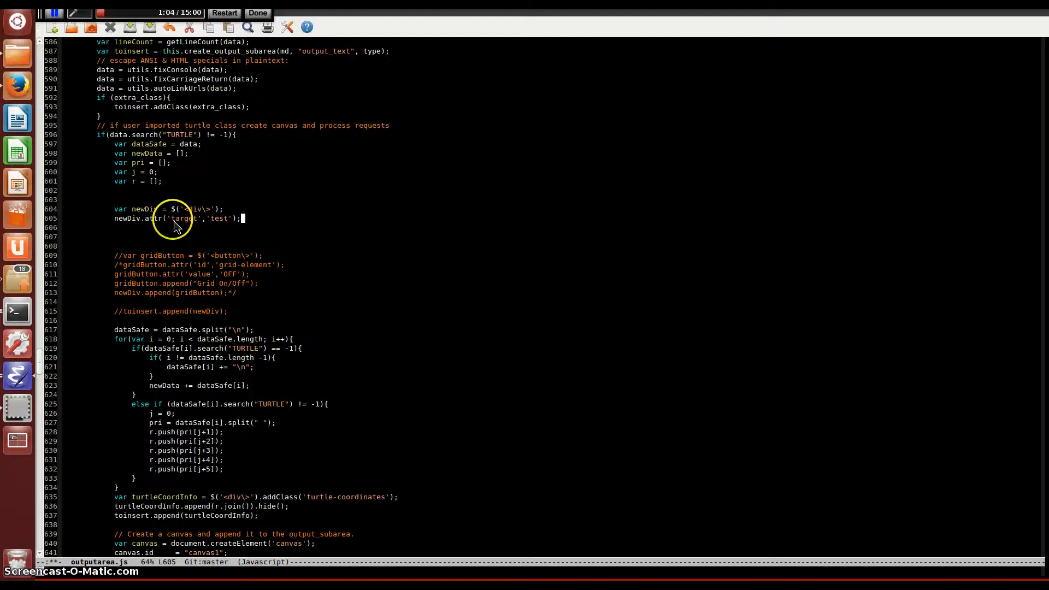
double_click(186, 218)
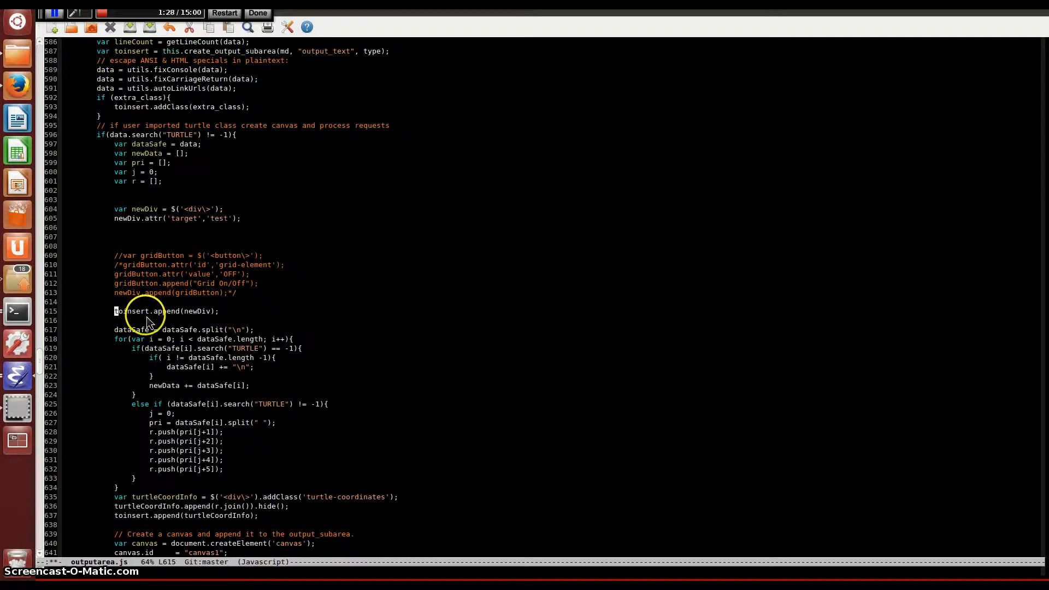
mouse_move(208, 306)
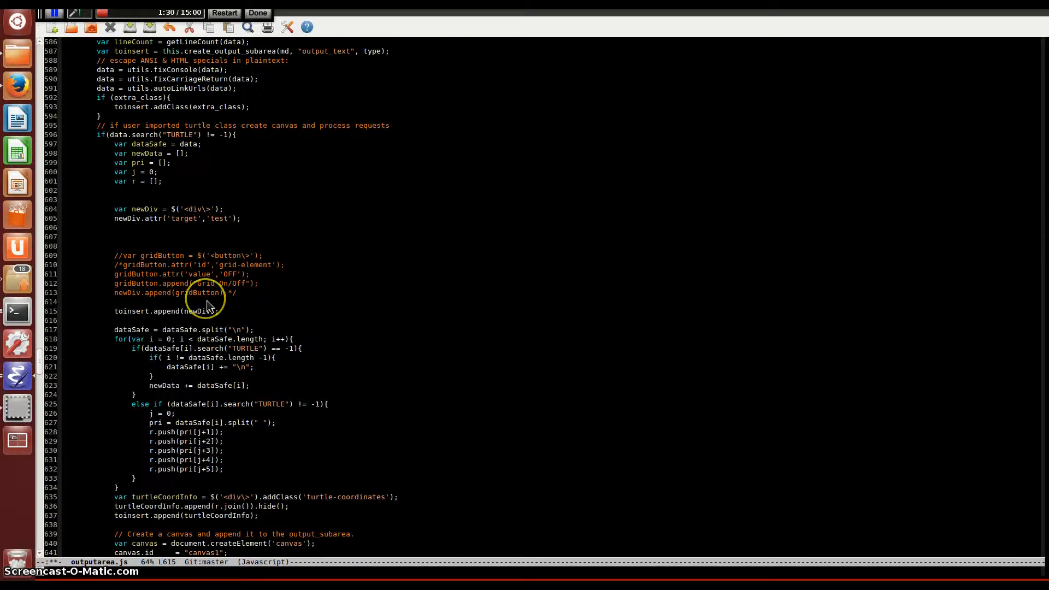
mouse_move(211, 333)
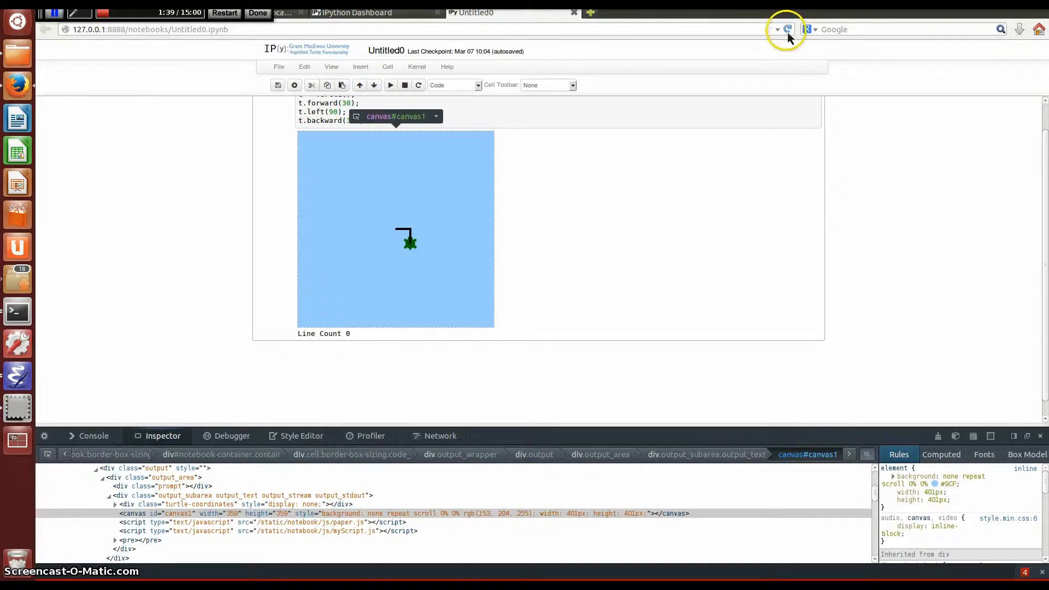
Reload the notebook and inspect the turtle canvas to find the target="test" div
left_click(788, 29)
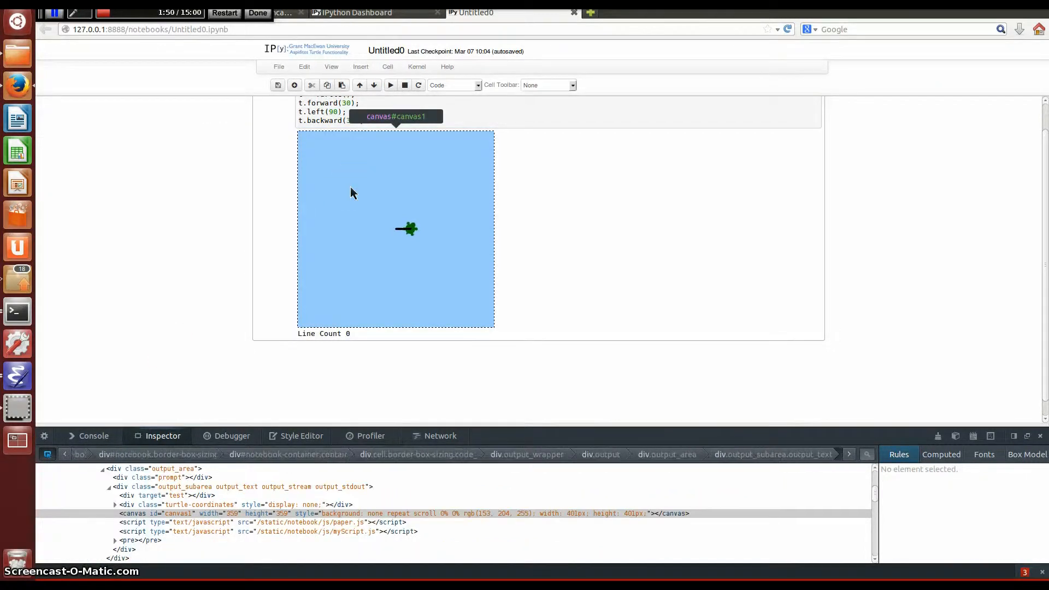
left_click(177, 513)
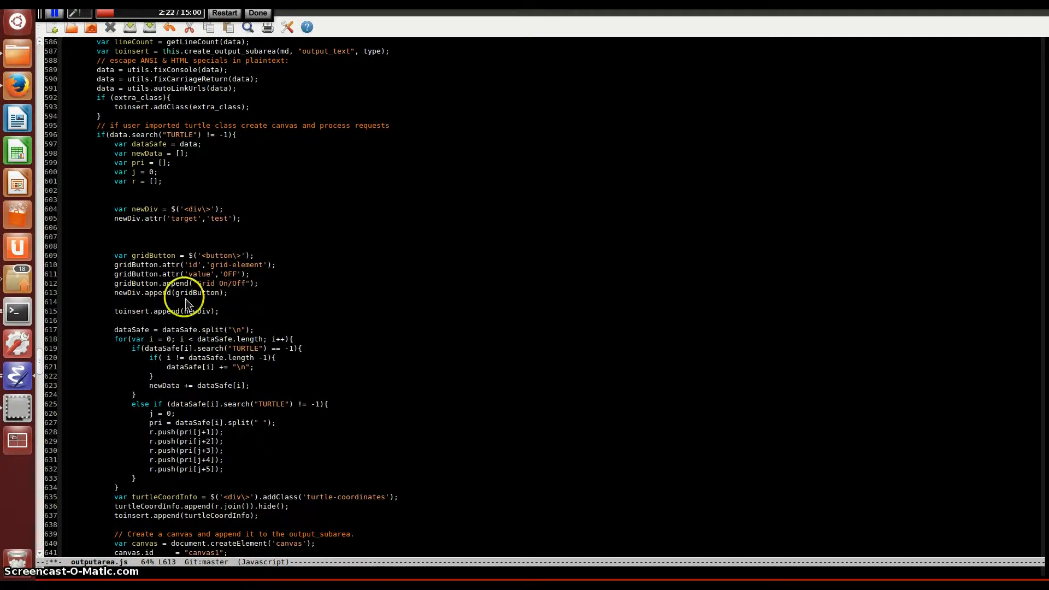
mouse_move(203, 265)
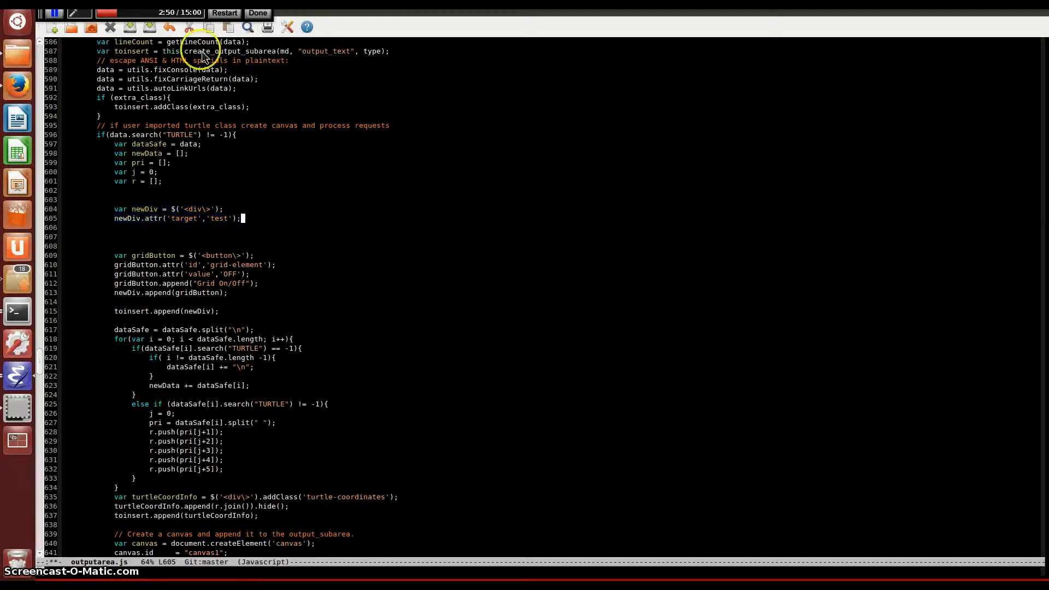
mouse_move(347, 230)
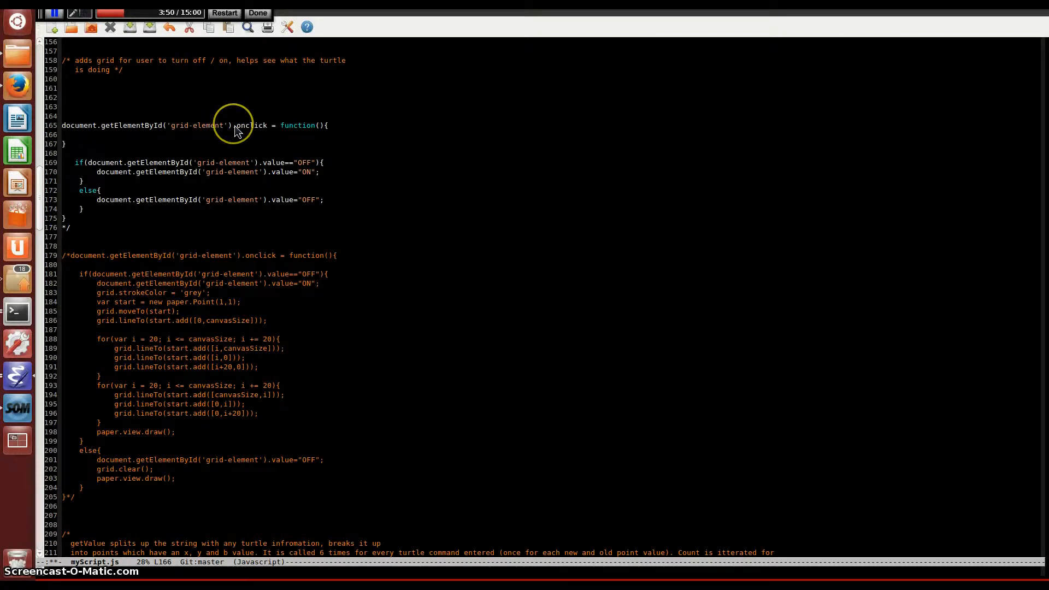
mouse_move(256, 128)
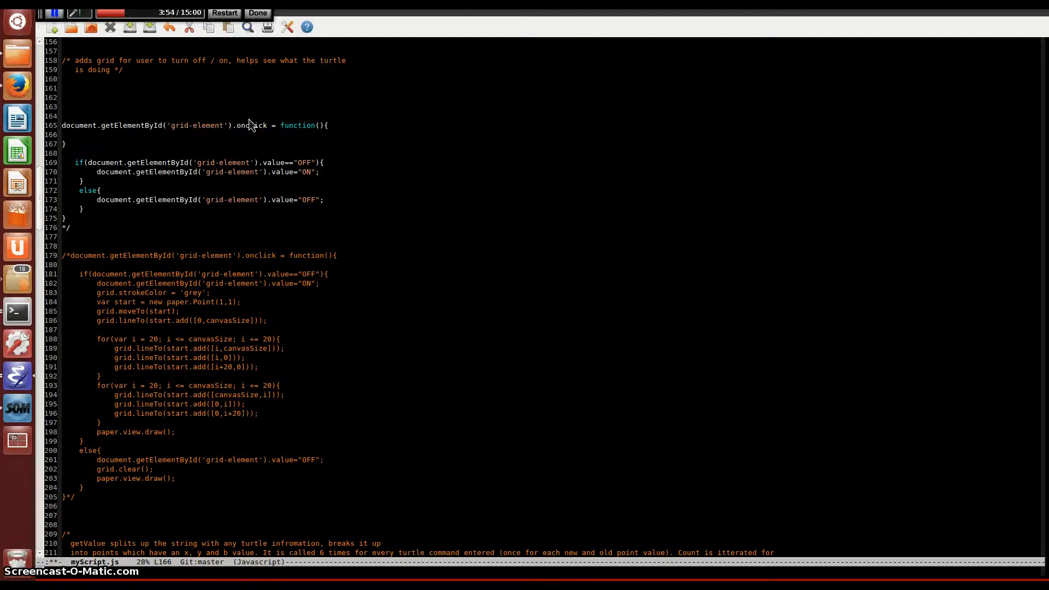
Add alert("you clicked"); to the grid onclick function on line 166 of myScript.js
type("al")
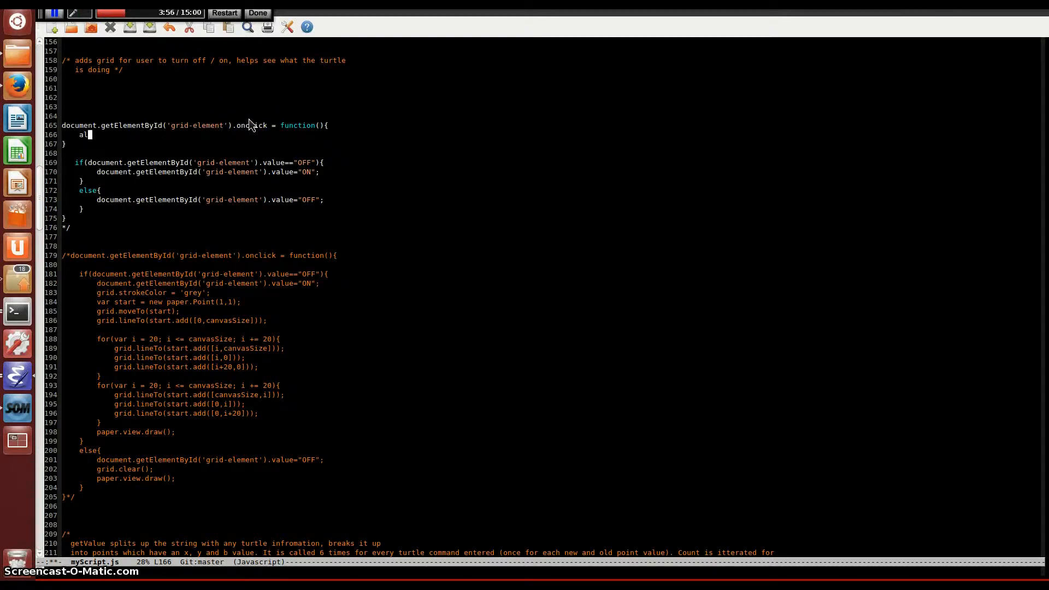
type("ert();")
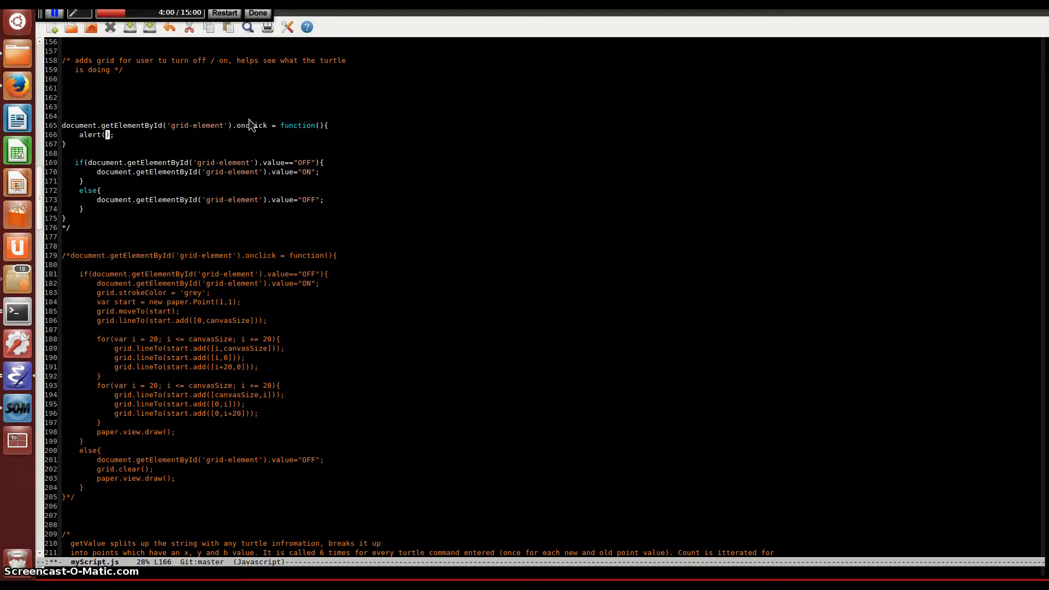
type("\"")
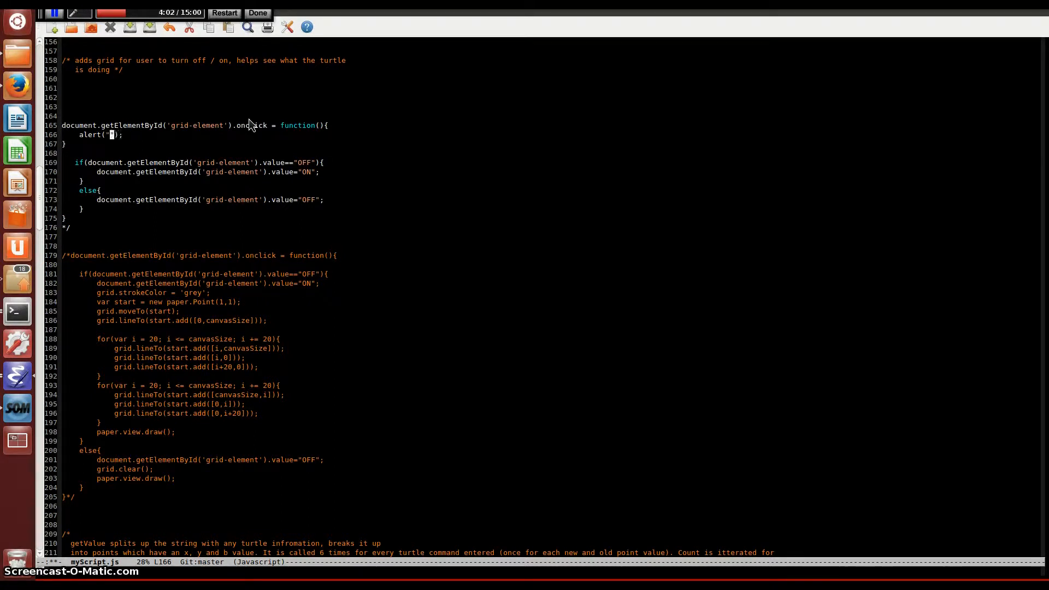
type("you clicked")
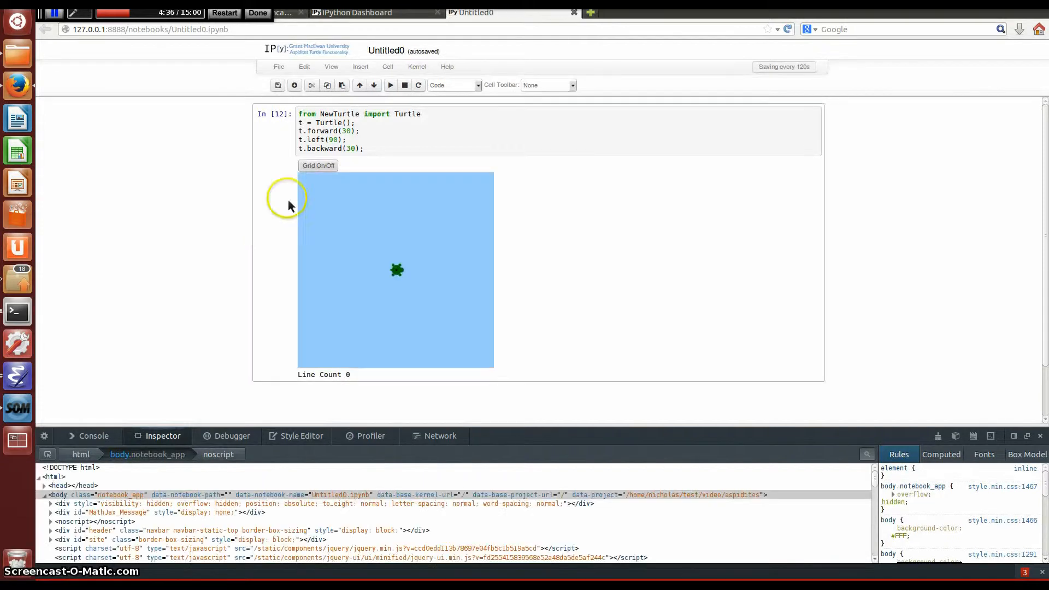
Press the Grid On/Off button above the canvas to test the alert handler
left_click(319, 165)
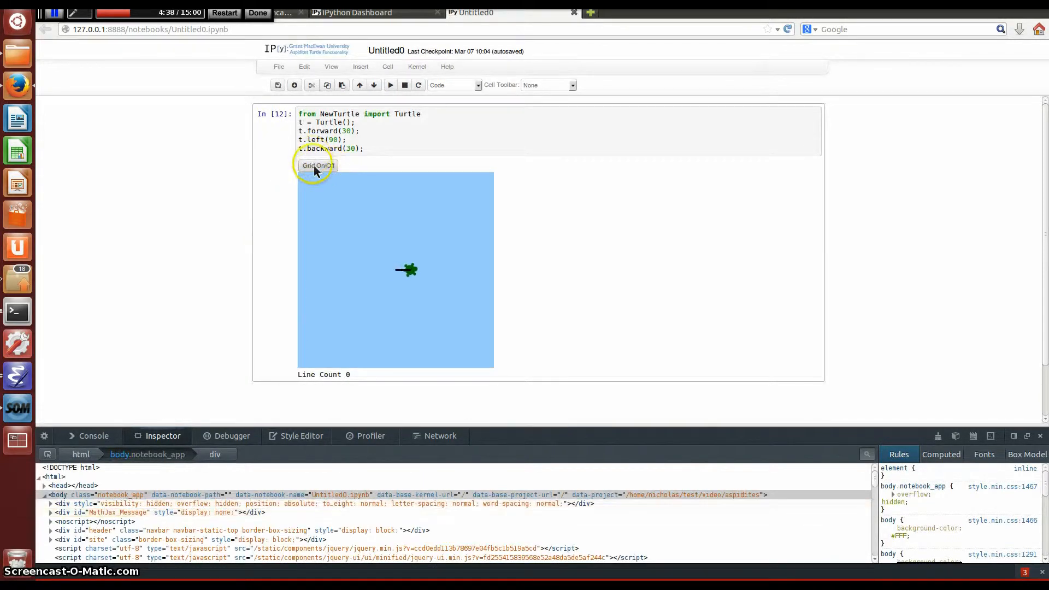
left_click(317, 165)
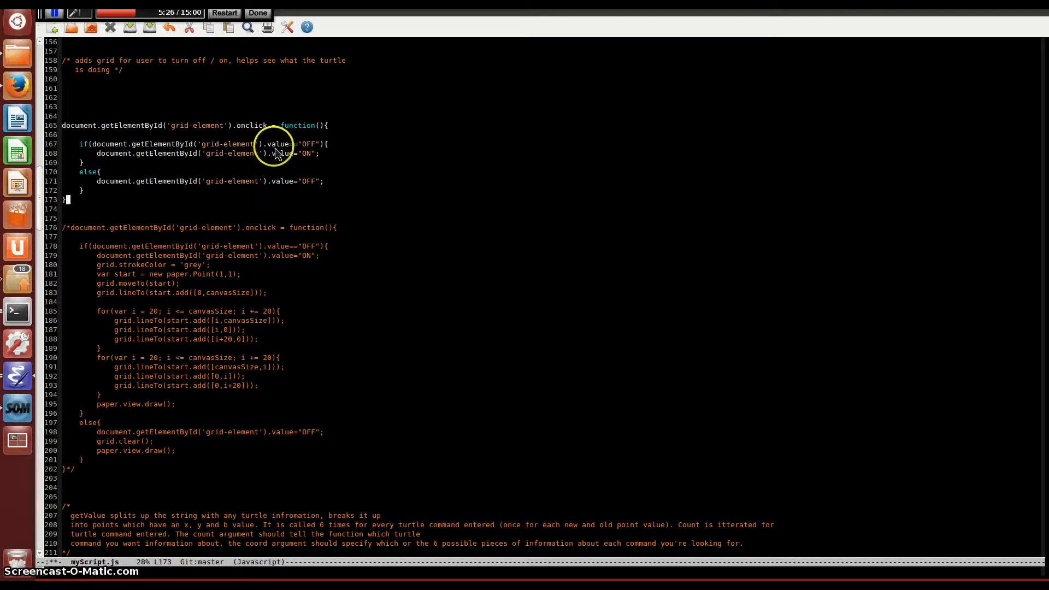
mouse_move(321, 157)
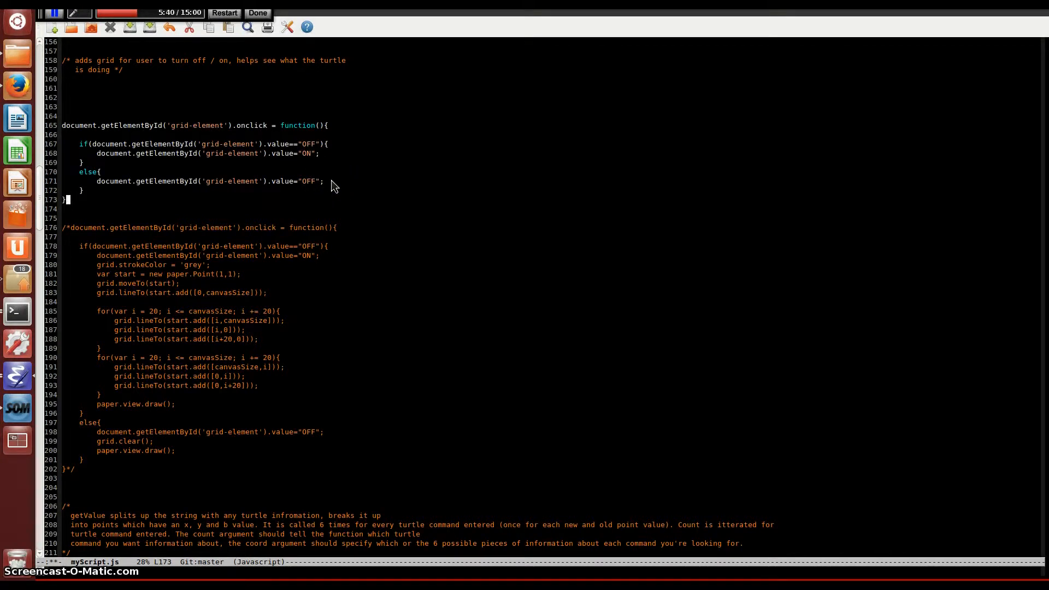
mouse_move(18, 86)
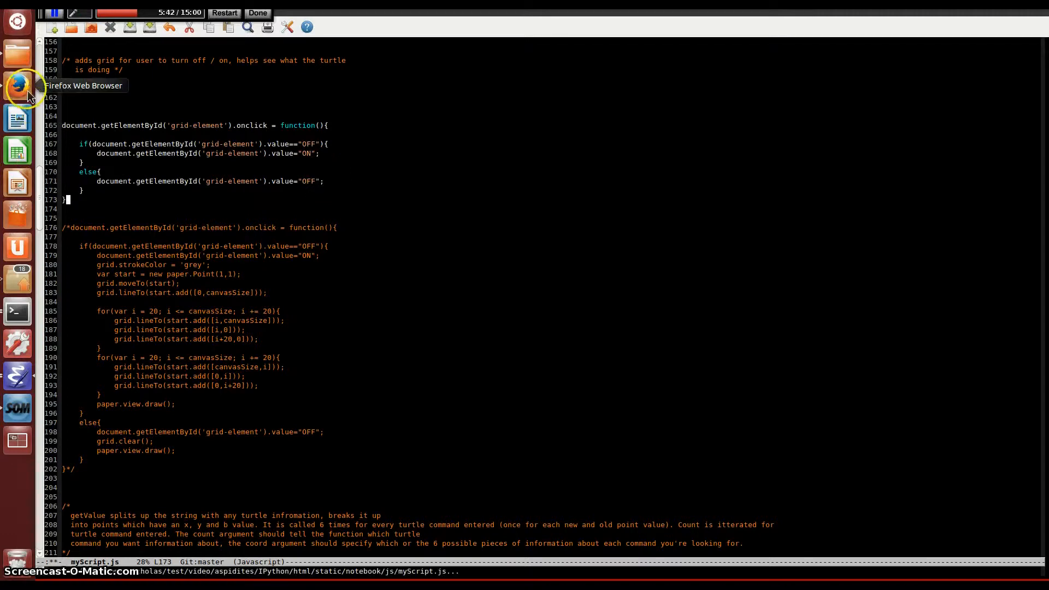
Inspect the Grid On/Off button and toggle it repeatedly, watching its value flip OFF/ON
left_click(17, 86)
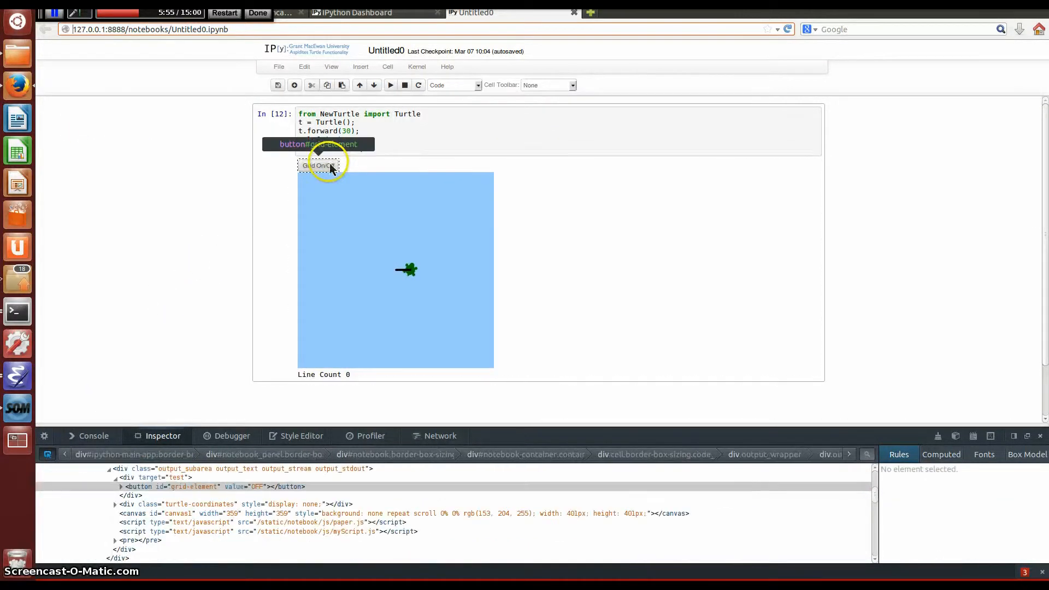
left_click(318, 165)
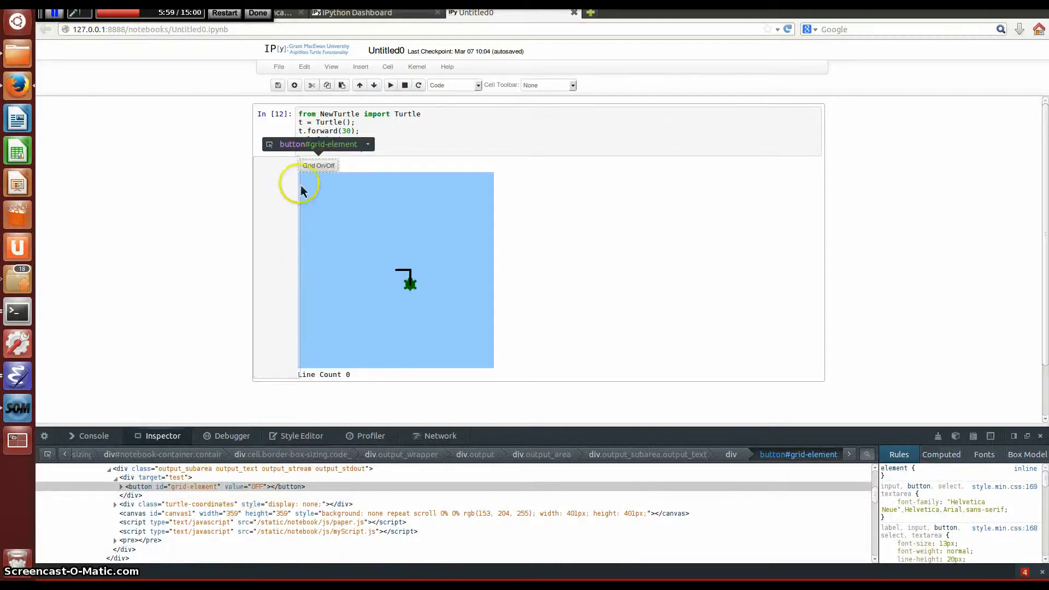
left_click(318, 165)
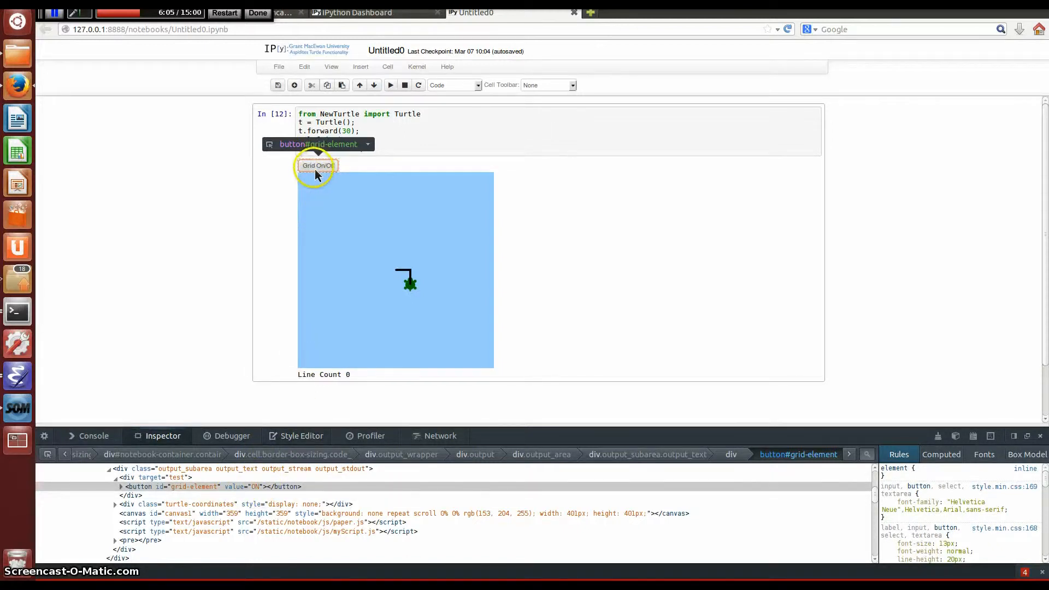
left_click(318, 165)
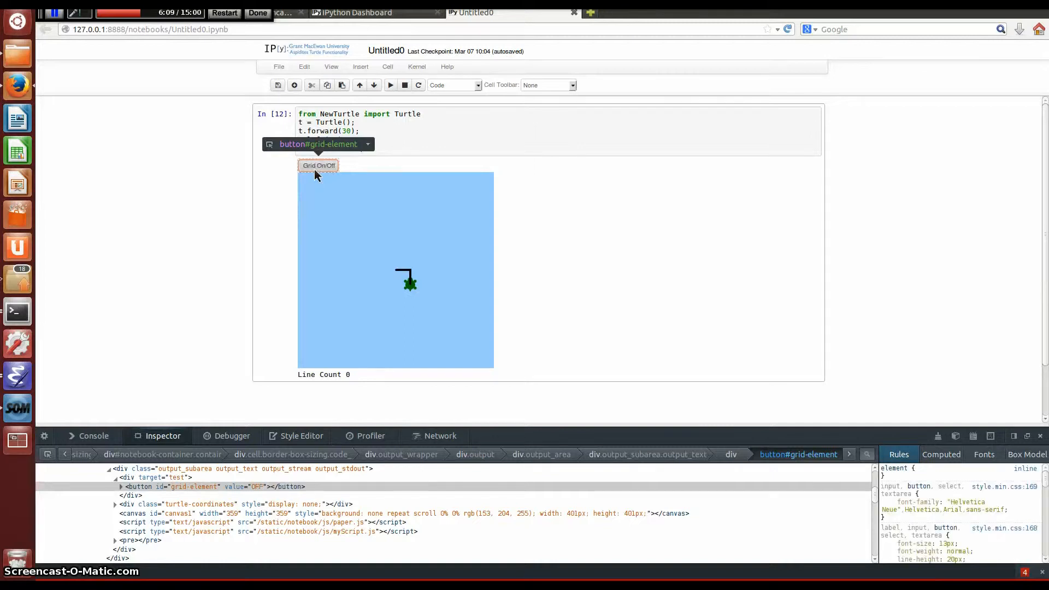
left_click(318, 165)
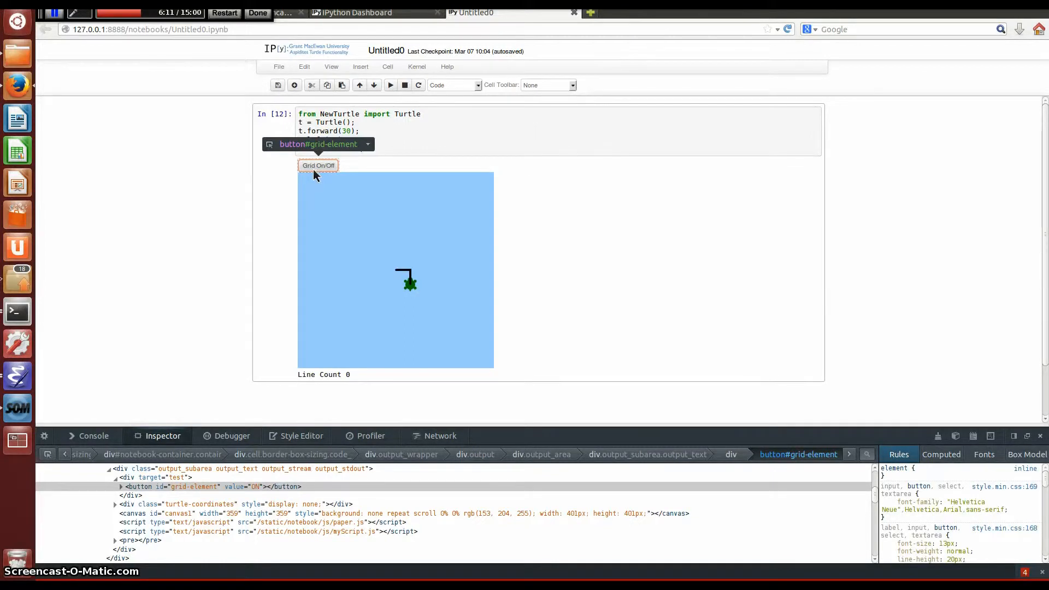
left_click(318, 165)
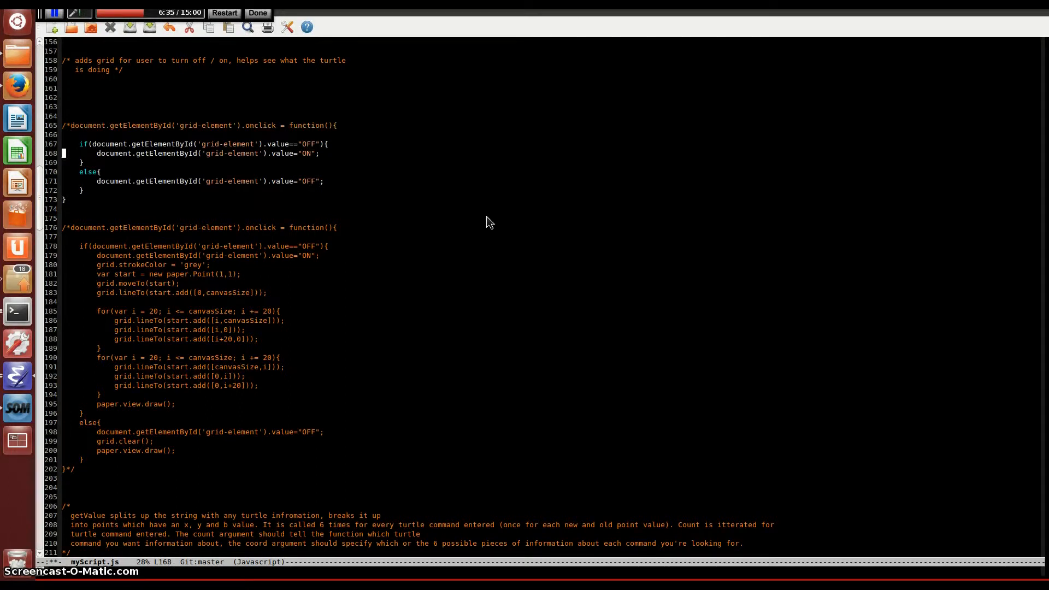
Comment out the simple toggle handler and uncomment the grid-drawing onclick function
left_click(77, 199)
type("*/")
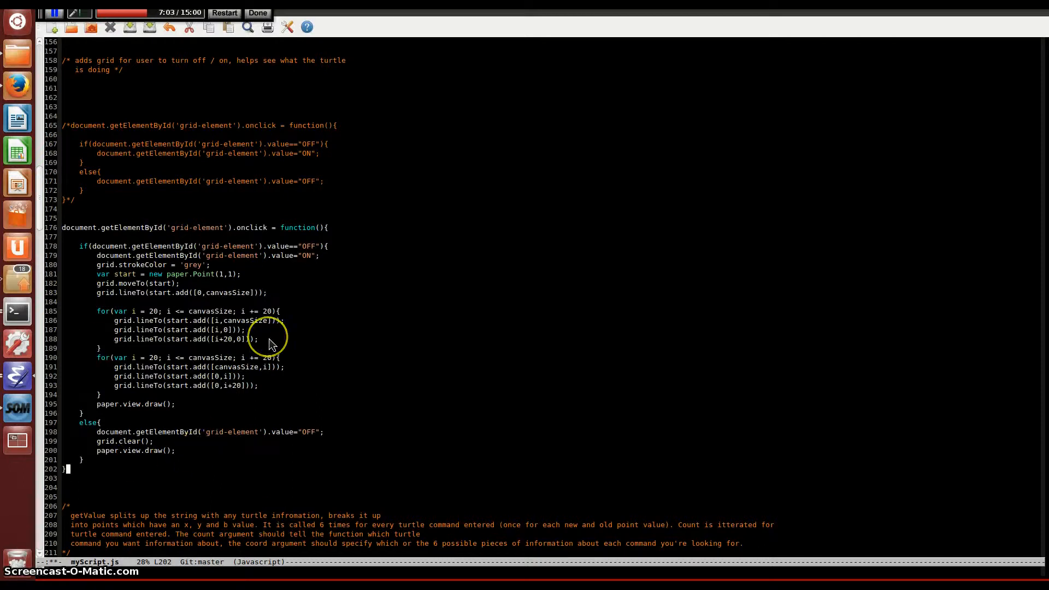
mouse_move(234, 218)
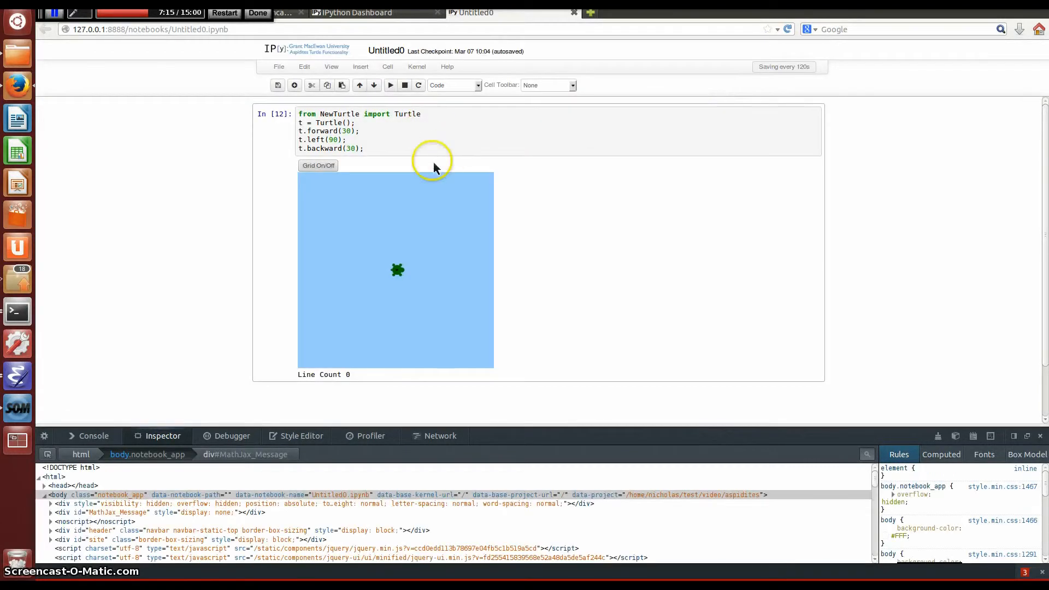
Toggle Grid On/Off three times, drawing and clearing the grey grid while watching its value
left_click(319, 165)
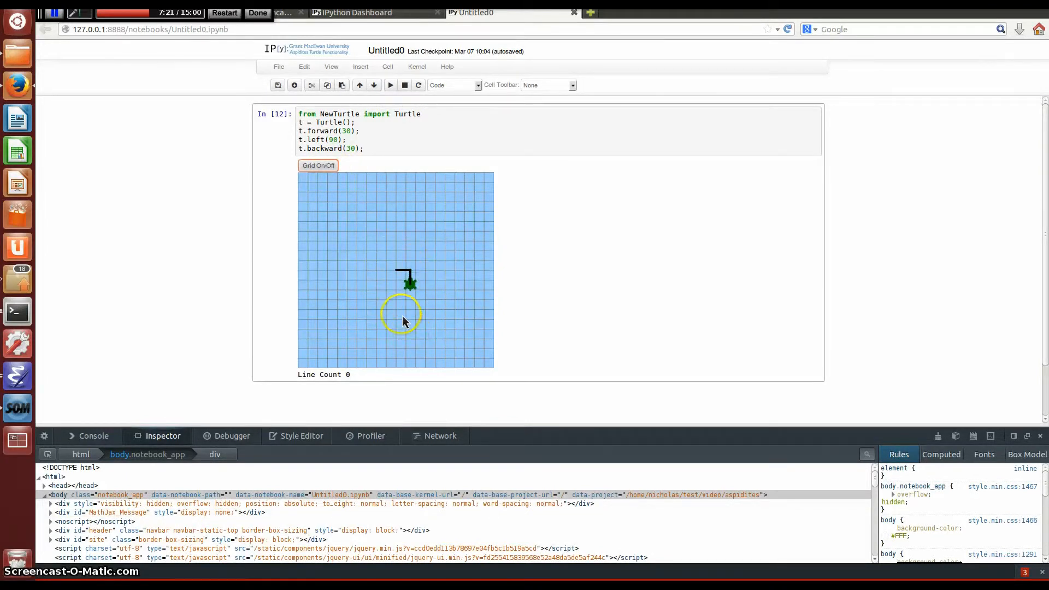
left_click(318, 165)
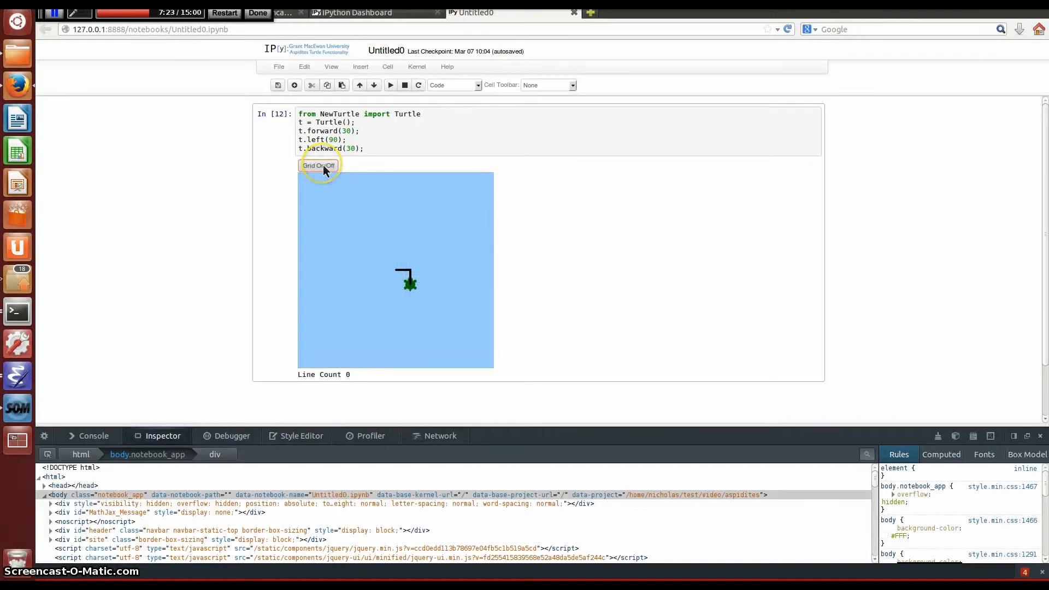
left_click(319, 165)
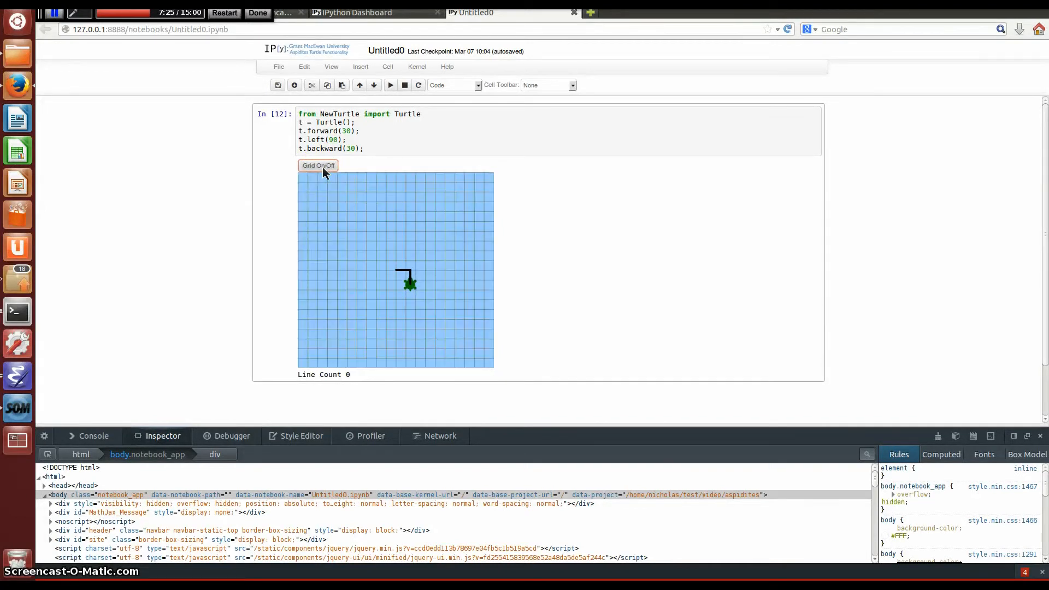
left_click(318, 165)
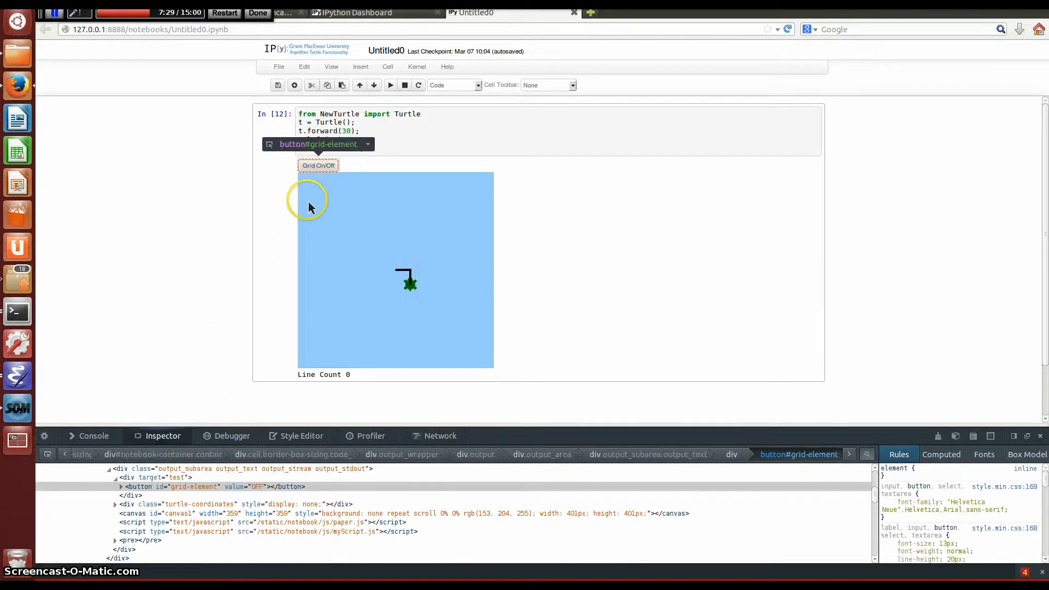
left_click(318, 165)
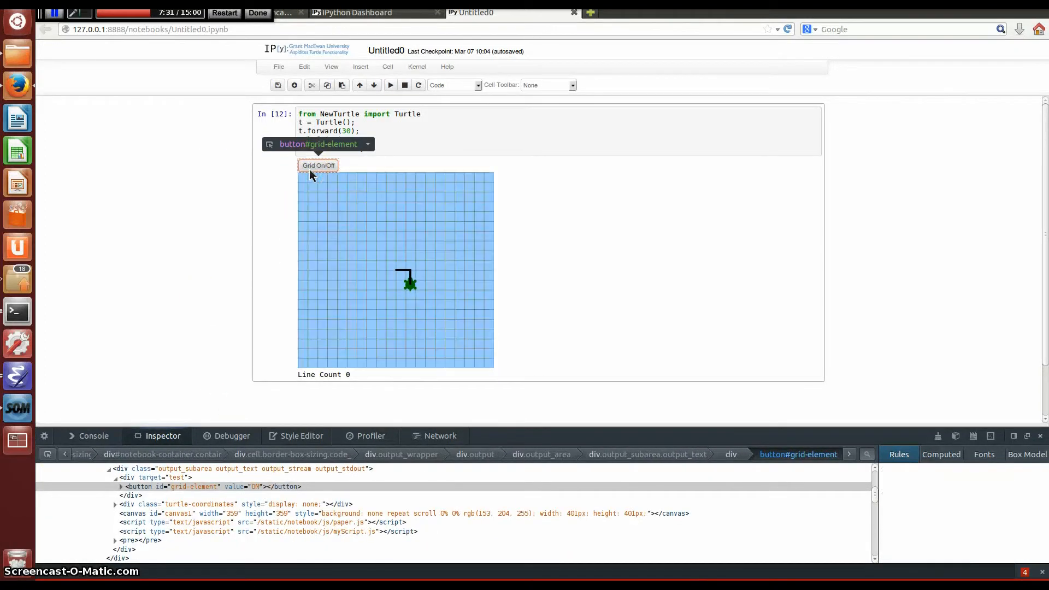
left_click(319, 165)
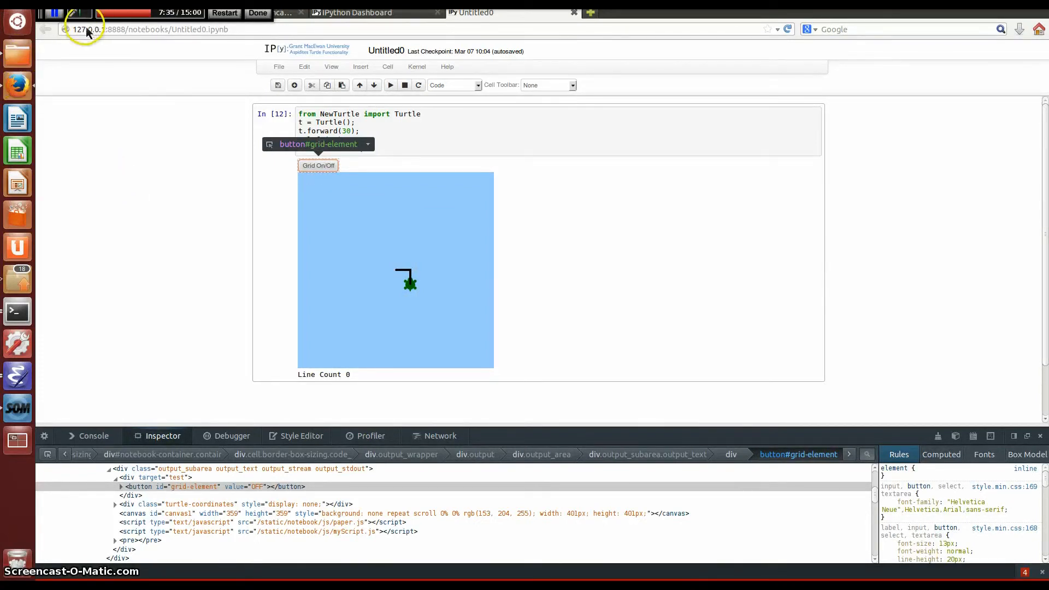
mouse_move(16, 85)
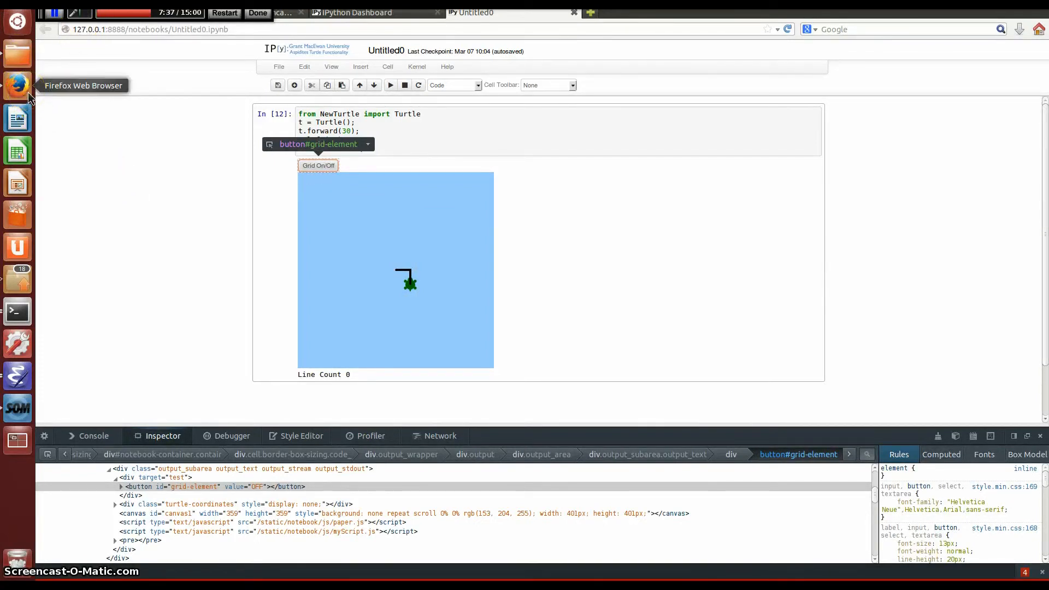